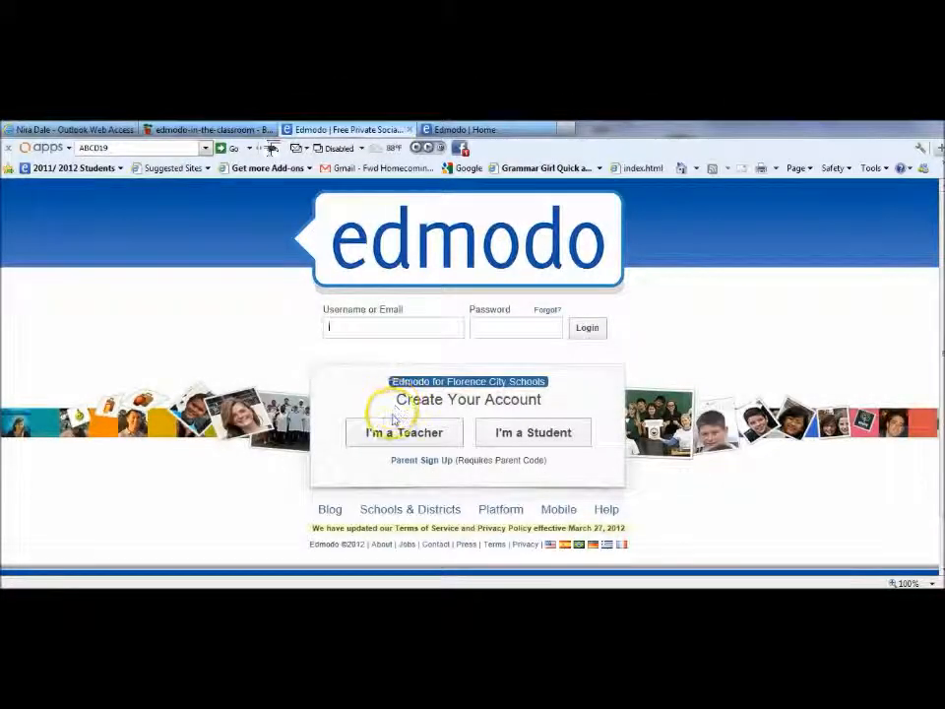
Step: Sign in to Edmodo with the student account so the home feed of latest posts appears
click(587, 350)
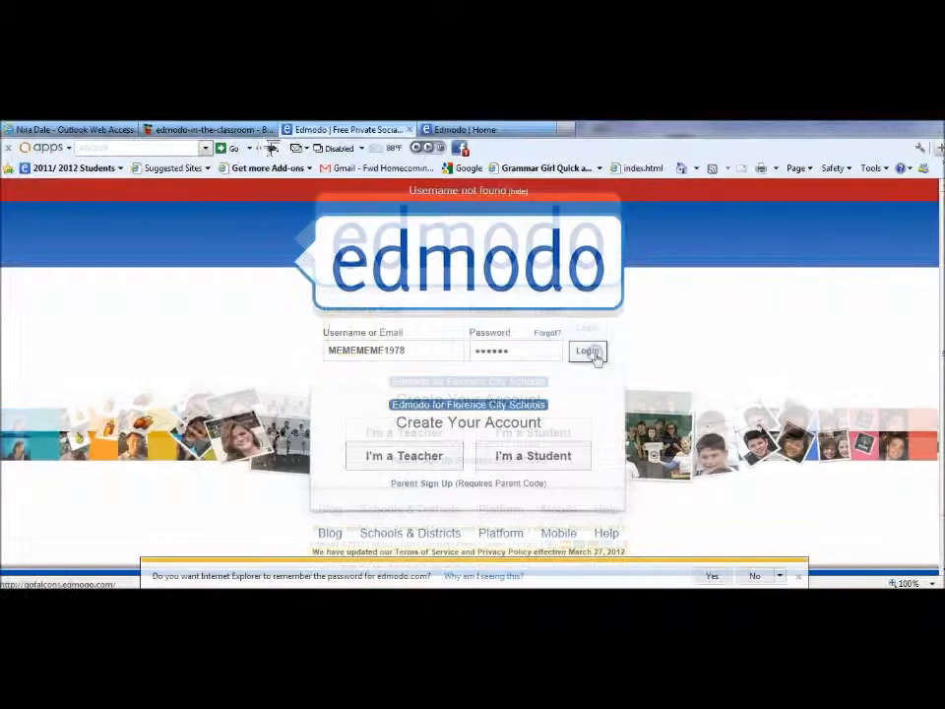
click(586, 350)
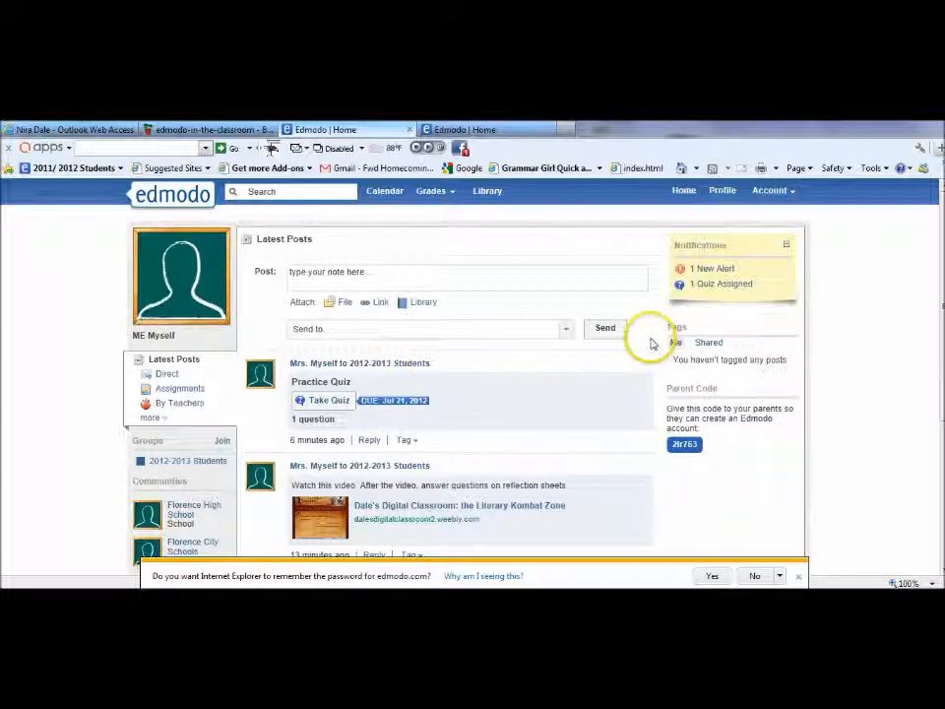
mouse_move(929, 280)
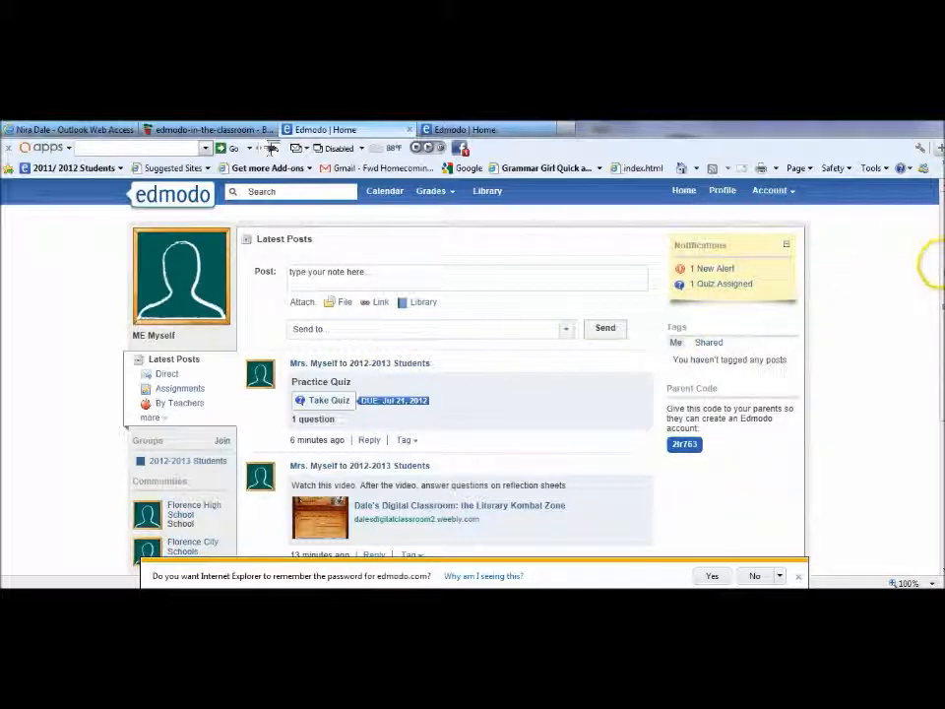
Step: Reach the Practice Quiz start page from its post in the feed
scroll(down, 3)
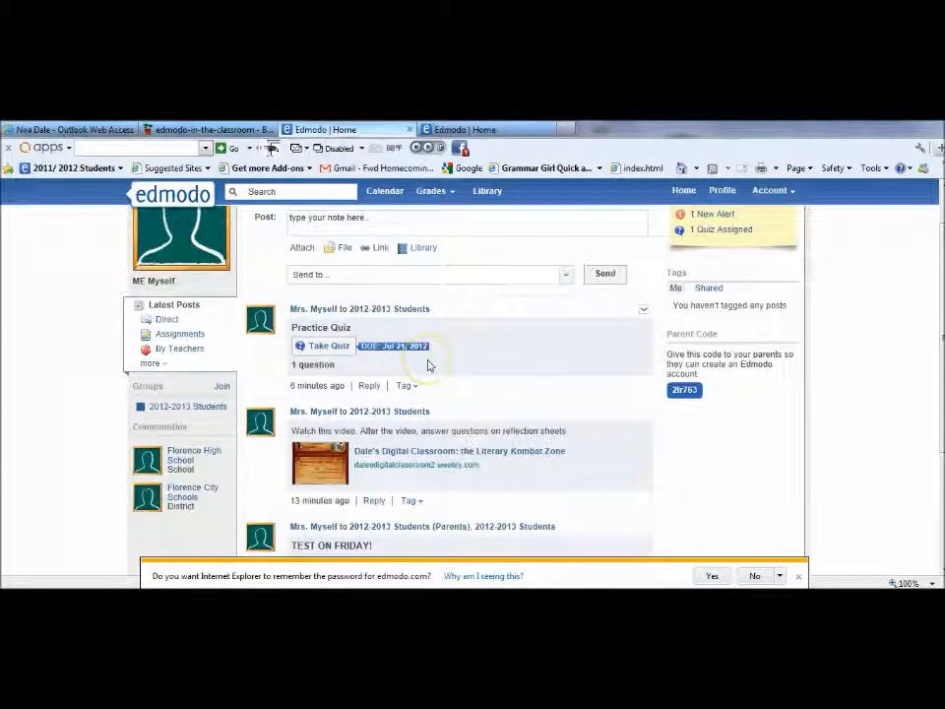
click(327, 347)
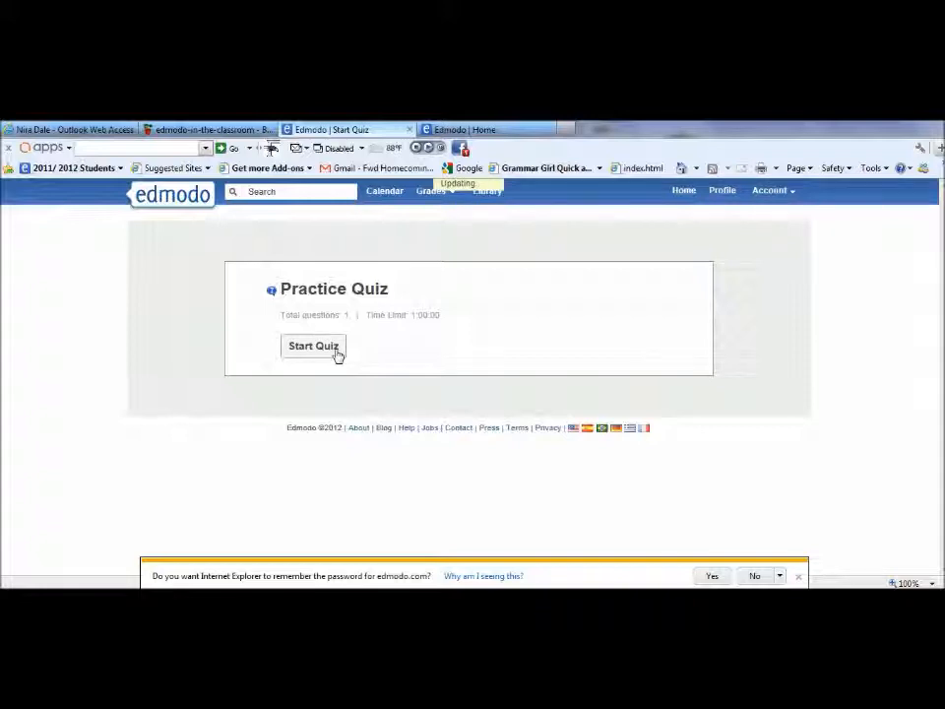
Step: Answer the Practice Quiz with 'I don't know much at all' and submit it, confirming the submission
click(313, 347)
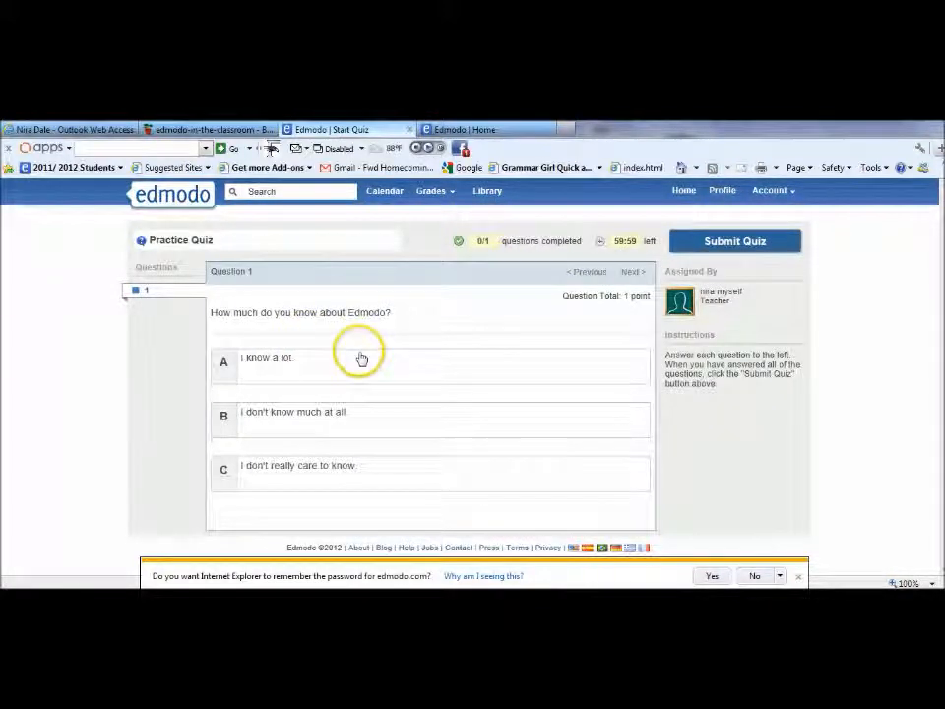
mouse_move(236, 421)
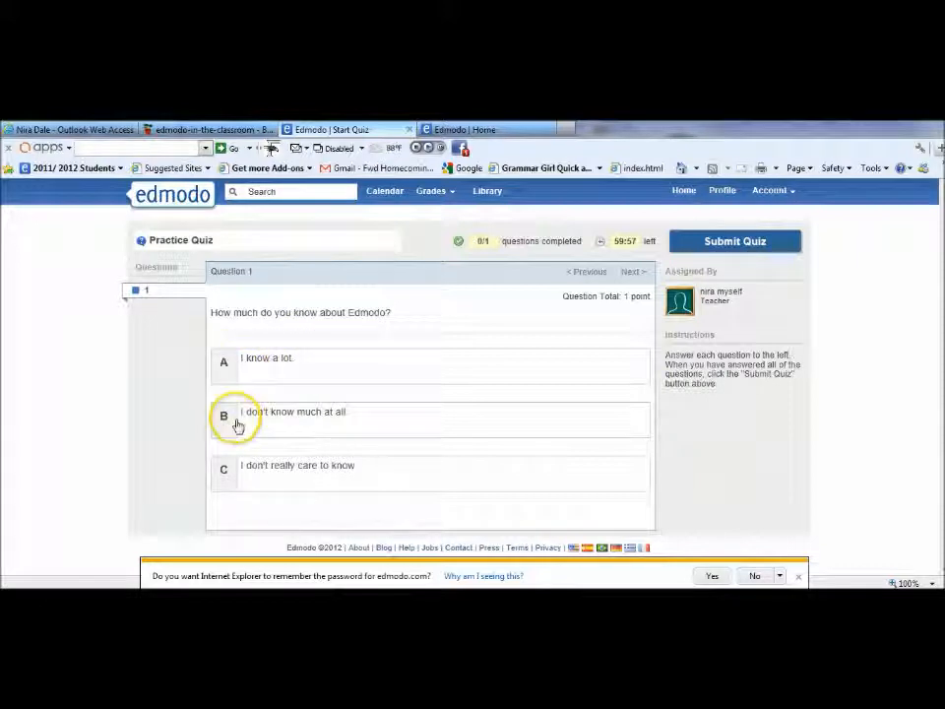
click(225, 413)
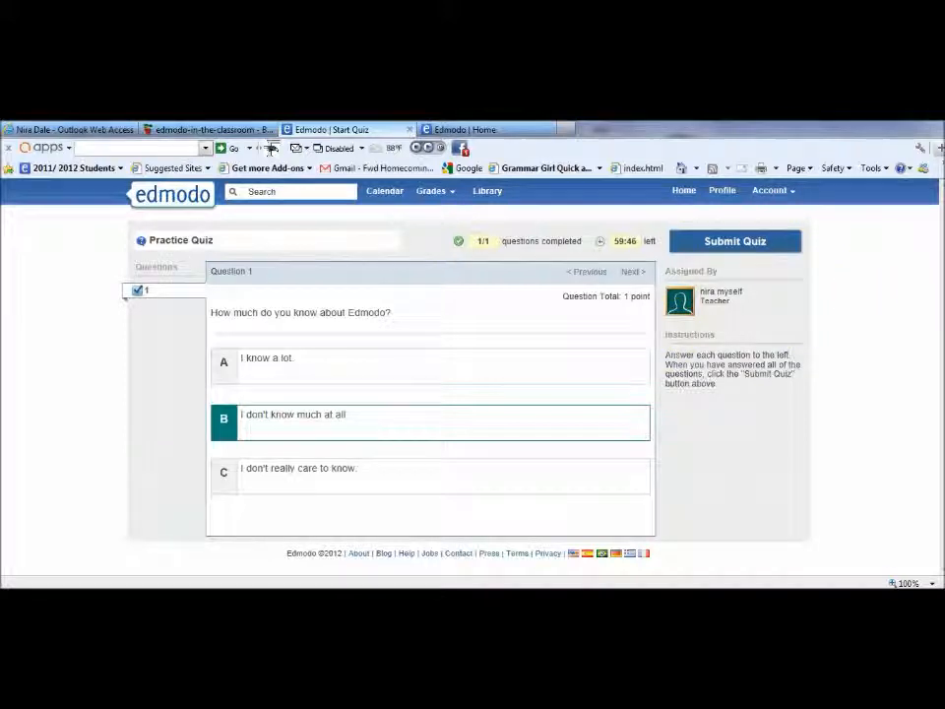
mouse_move(642, 317)
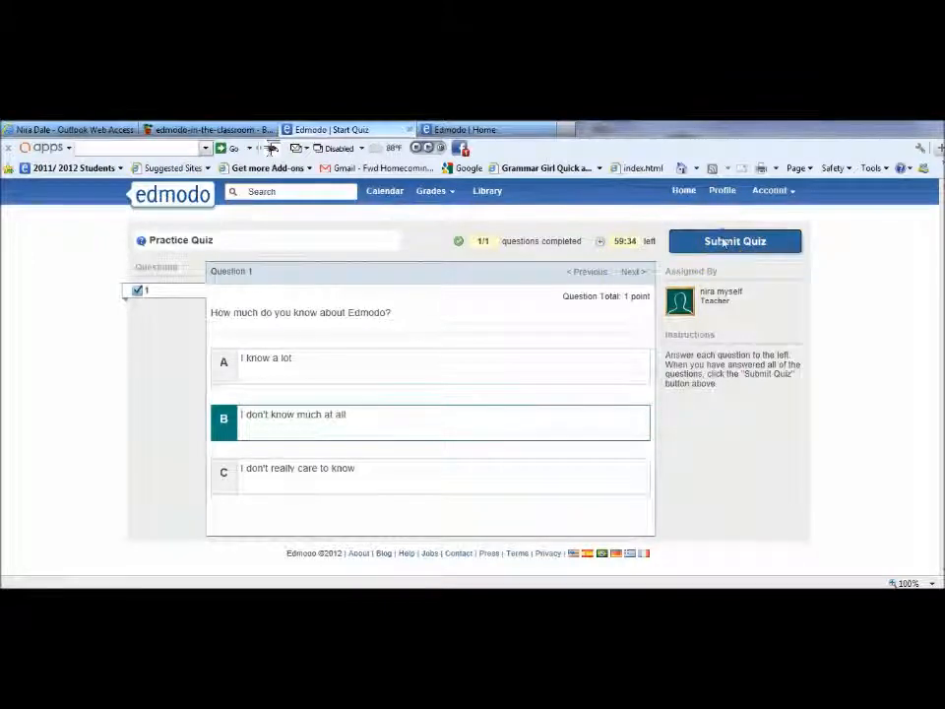
click(735, 240)
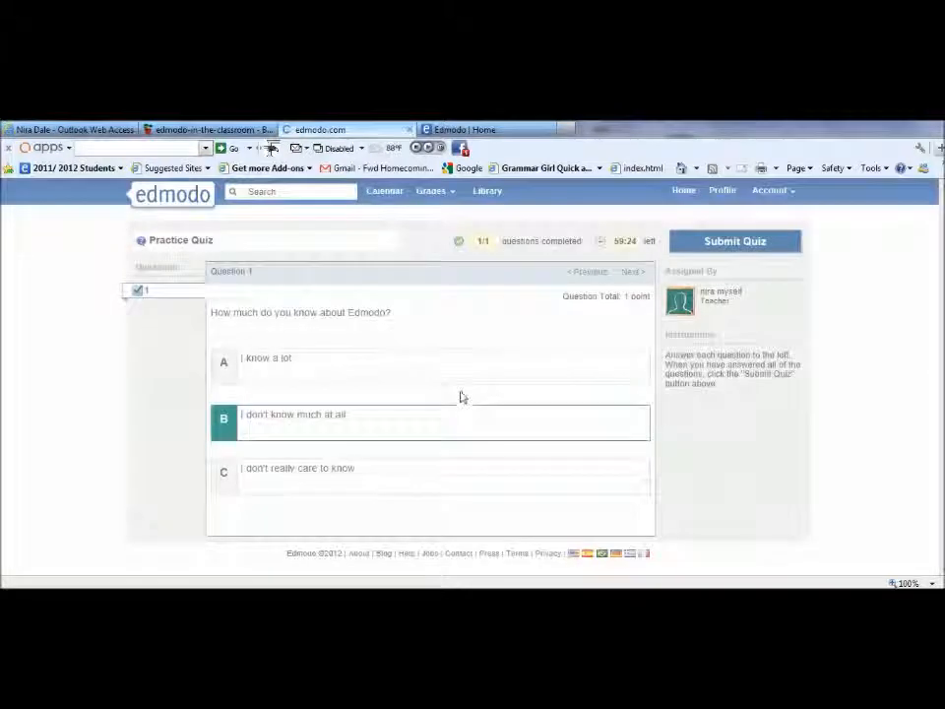
click(737, 240)
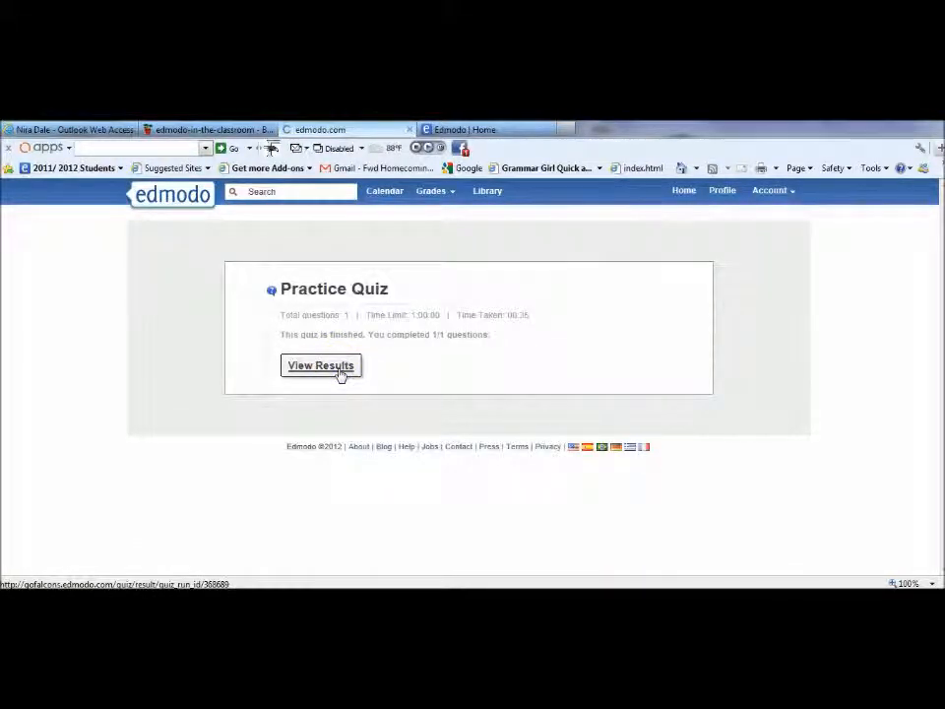
Step: View the scored Practice Quiz results showing 1/1 total points
click(321, 364)
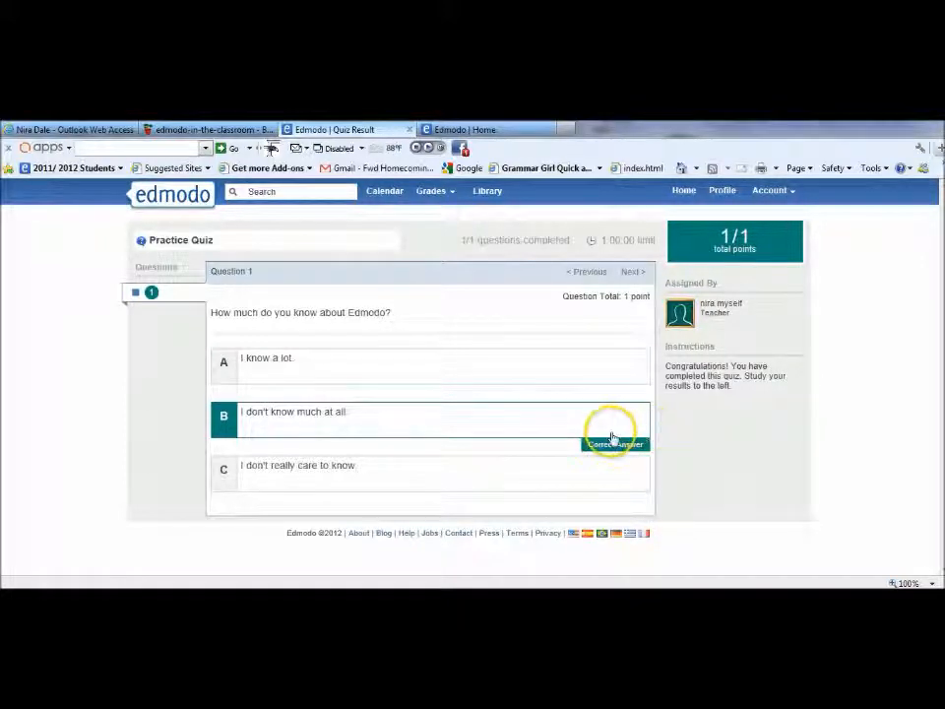
mouse_move(591, 468)
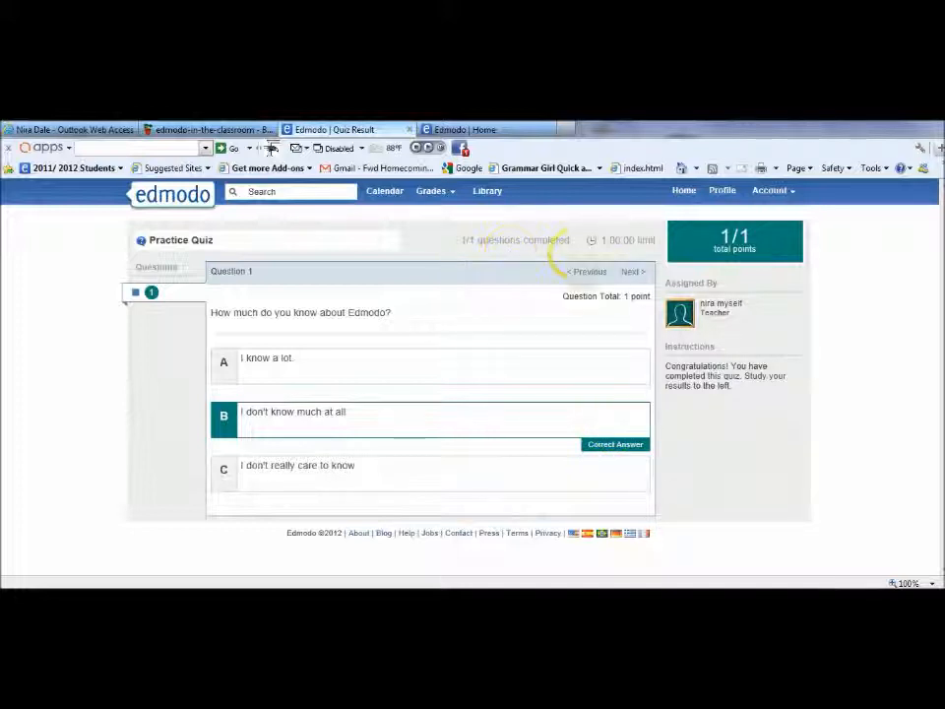
mouse_move(788, 334)
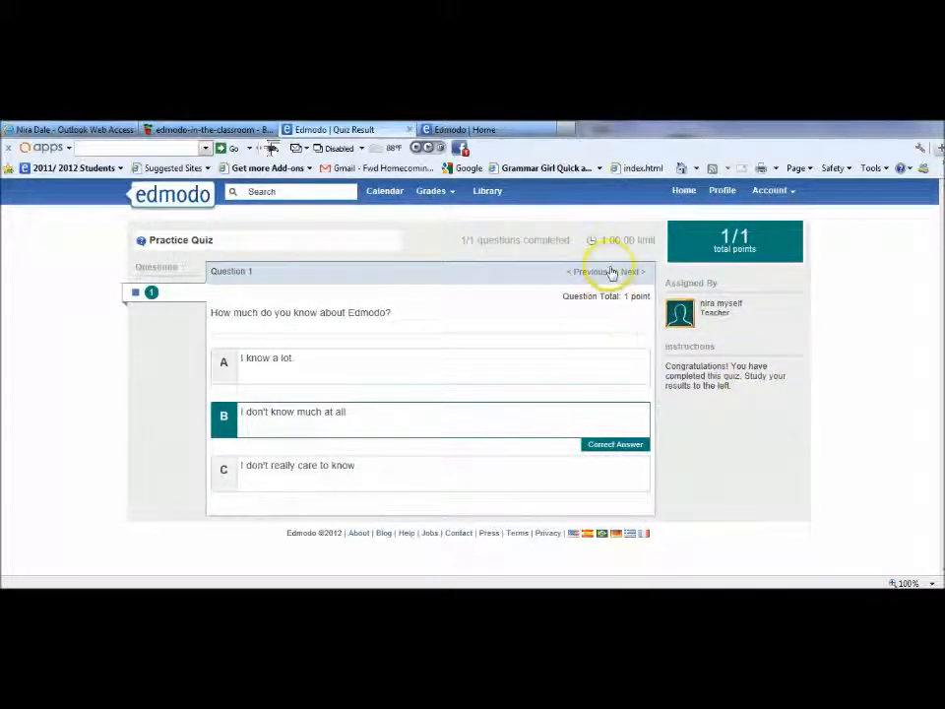
mouse_move(256, 299)
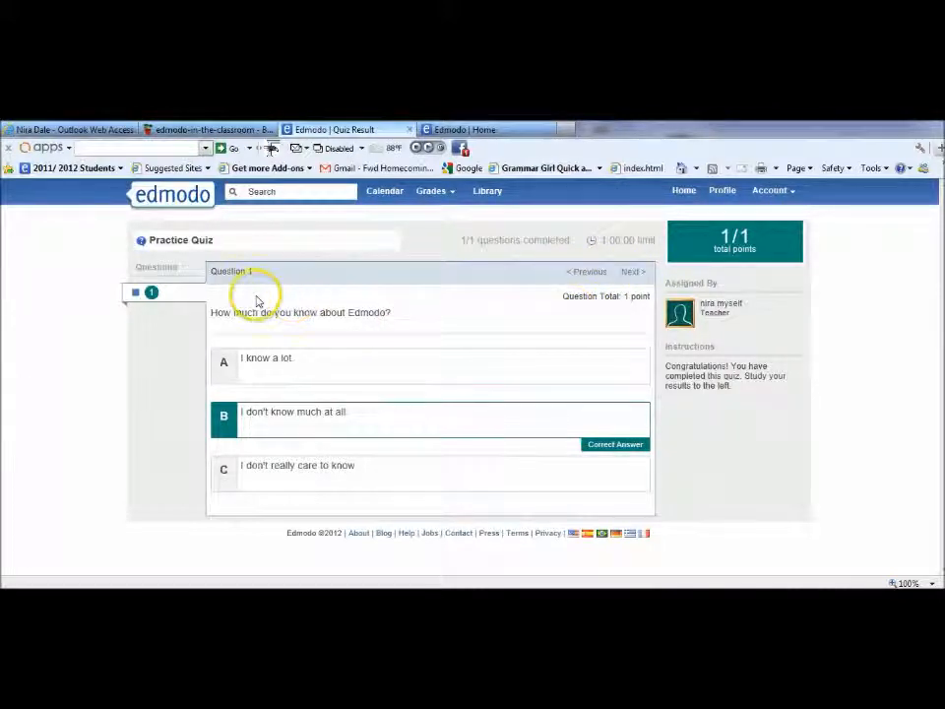
mouse_move(413, 284)
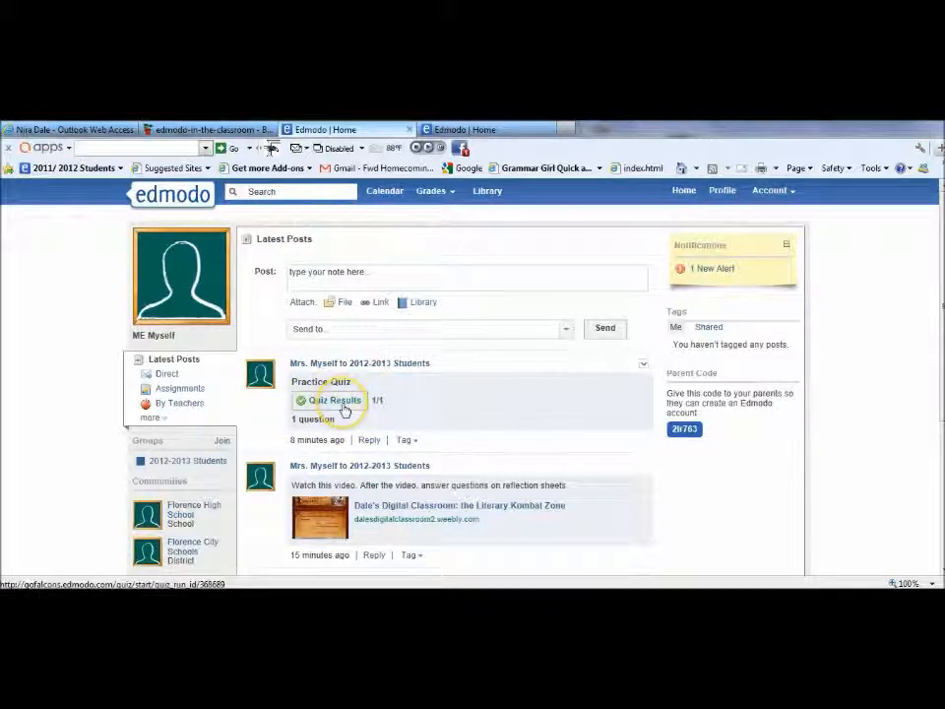
Step: Revisit the Practice Quiz results and return to the home feed
click(335, 400)
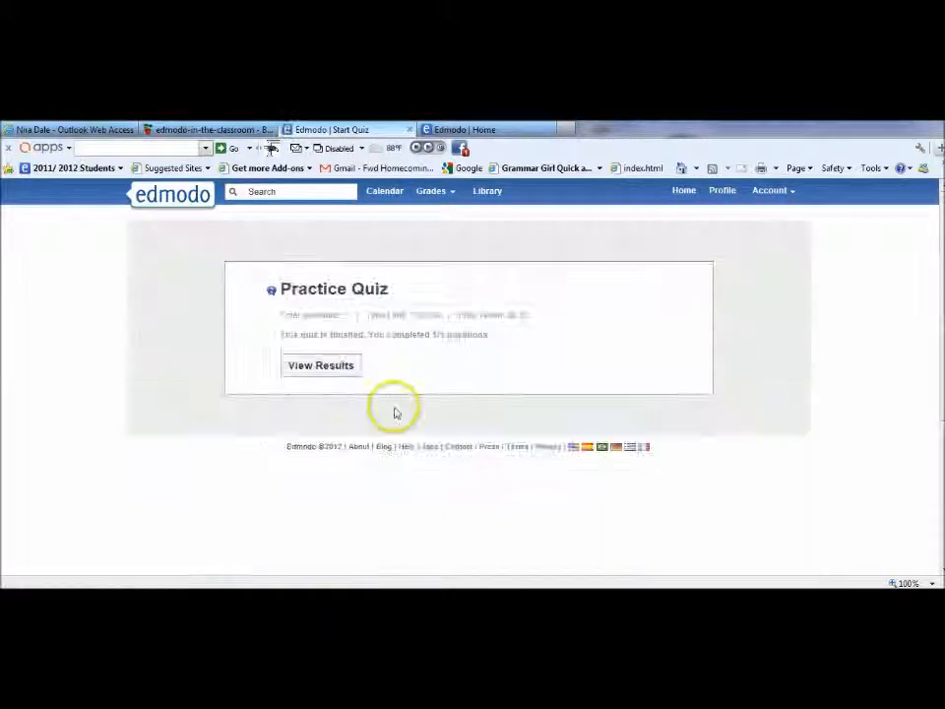
click(321, 365)
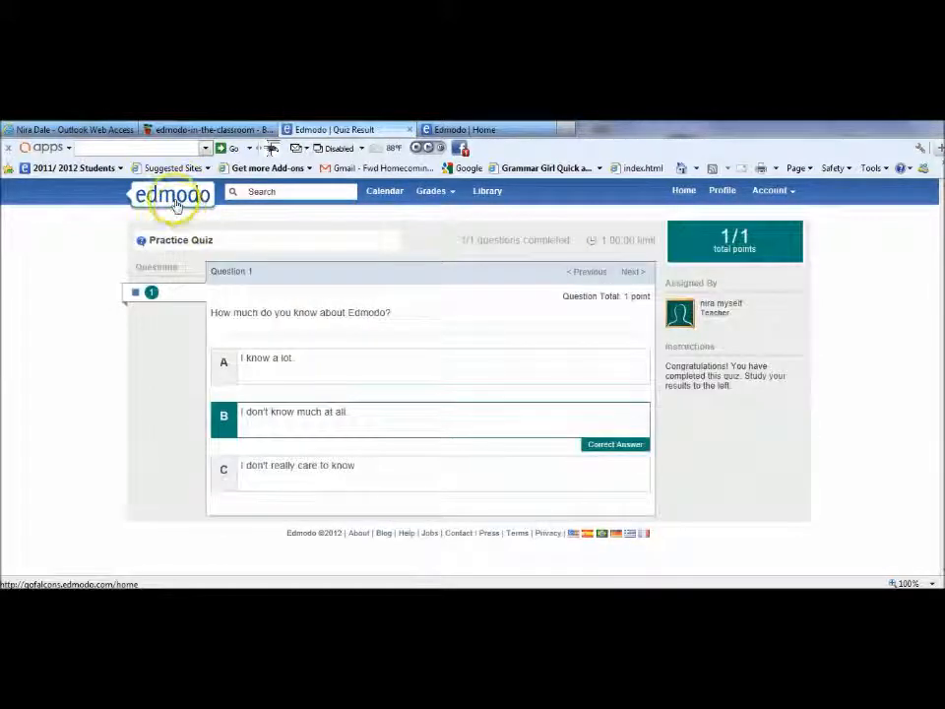
click(174, 195)
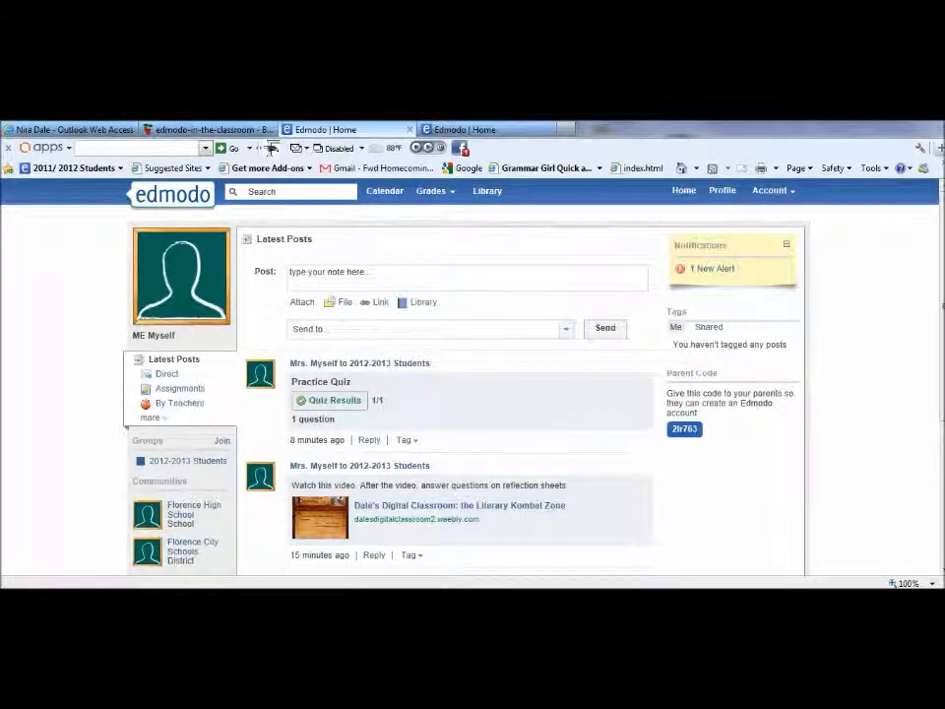
Step: Follow the post's Dale's Digital Classroom link to the Literary Kombat Zone site in a new tab
scroll(down, 3)
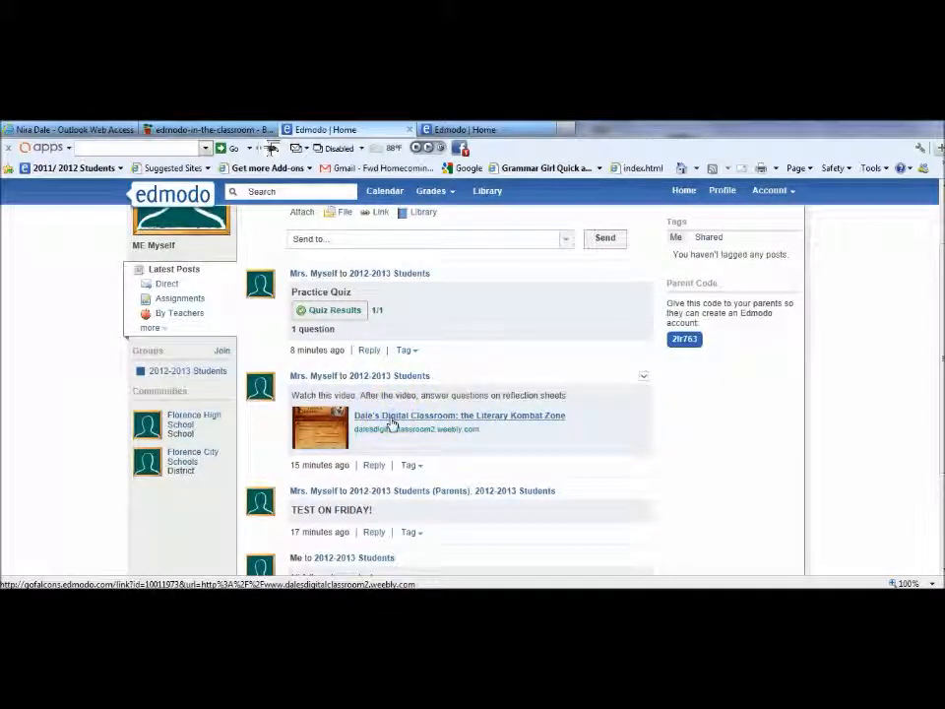
click(459, 414)
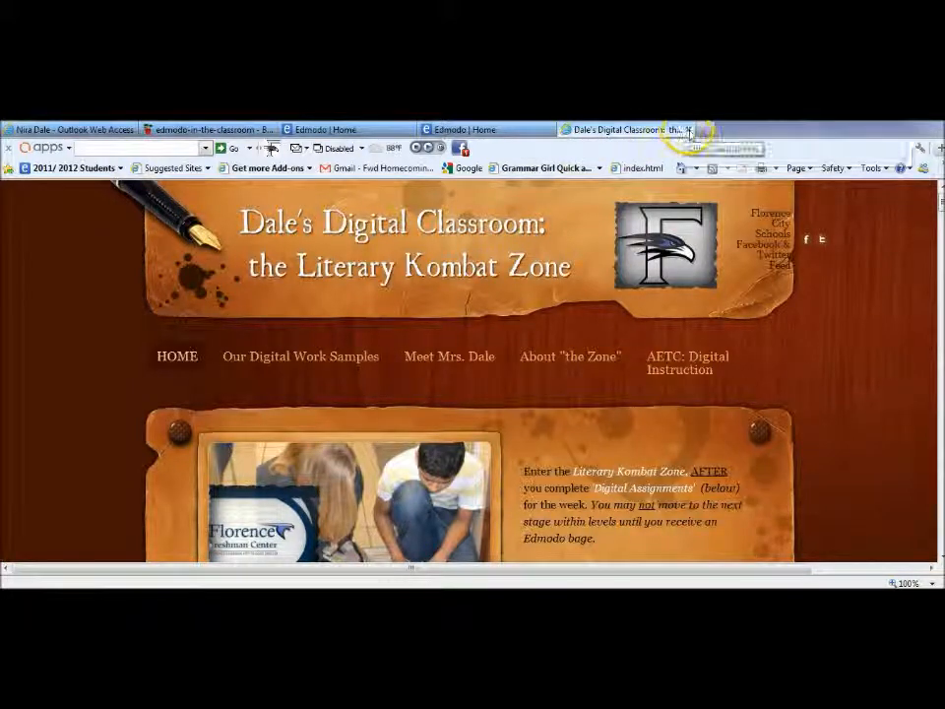
click(462, 130)
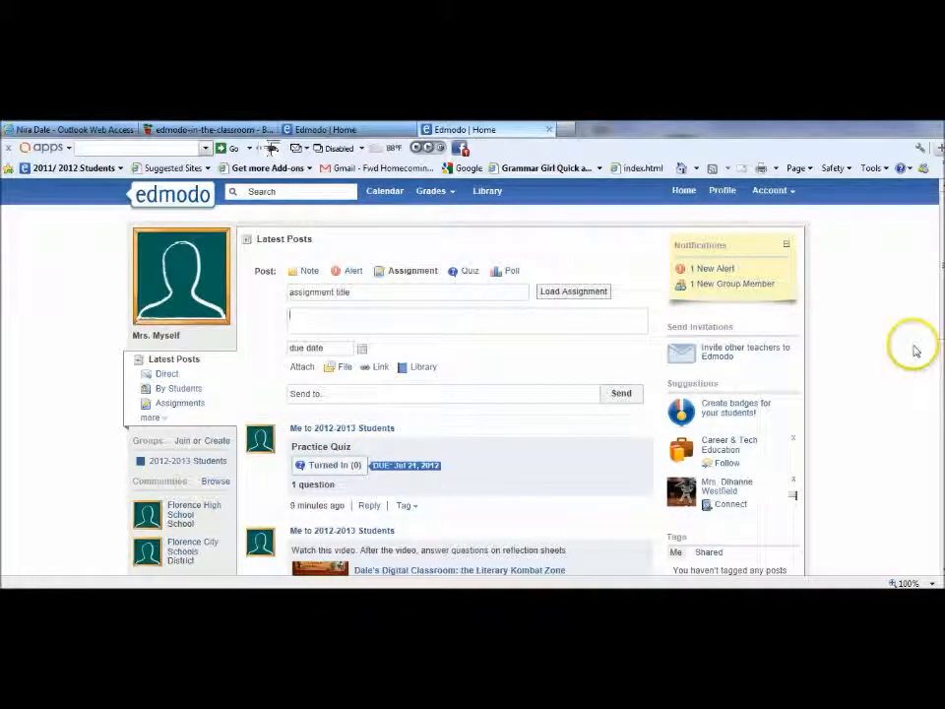
Step: Save the Dale's Digital Classroom video post to the library via its post options
scroll(down, 3)
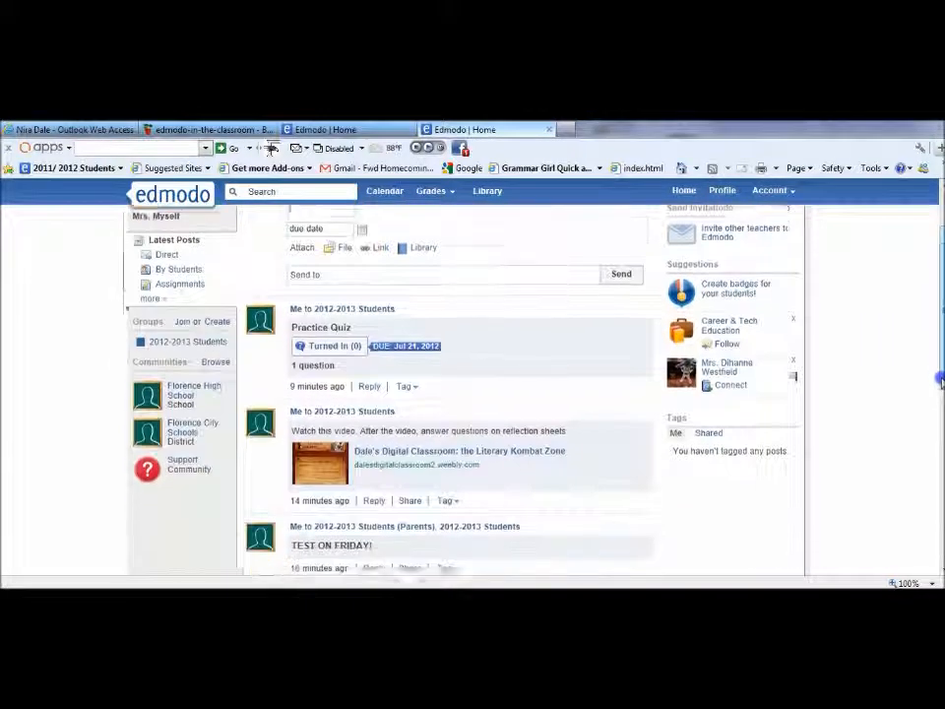
scroll(down, 3)
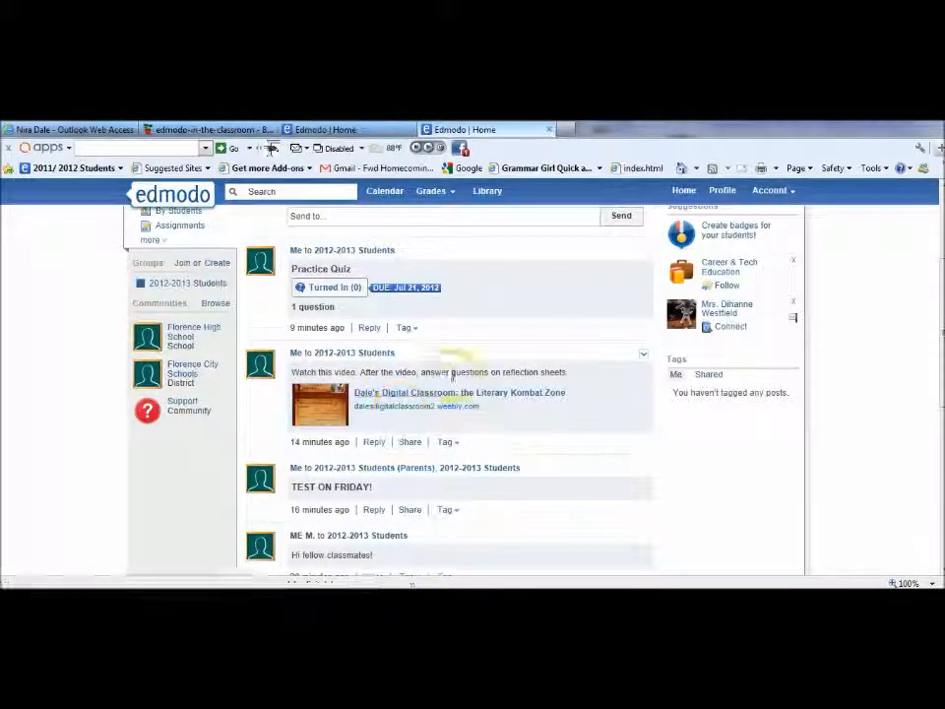
click(642, 356)
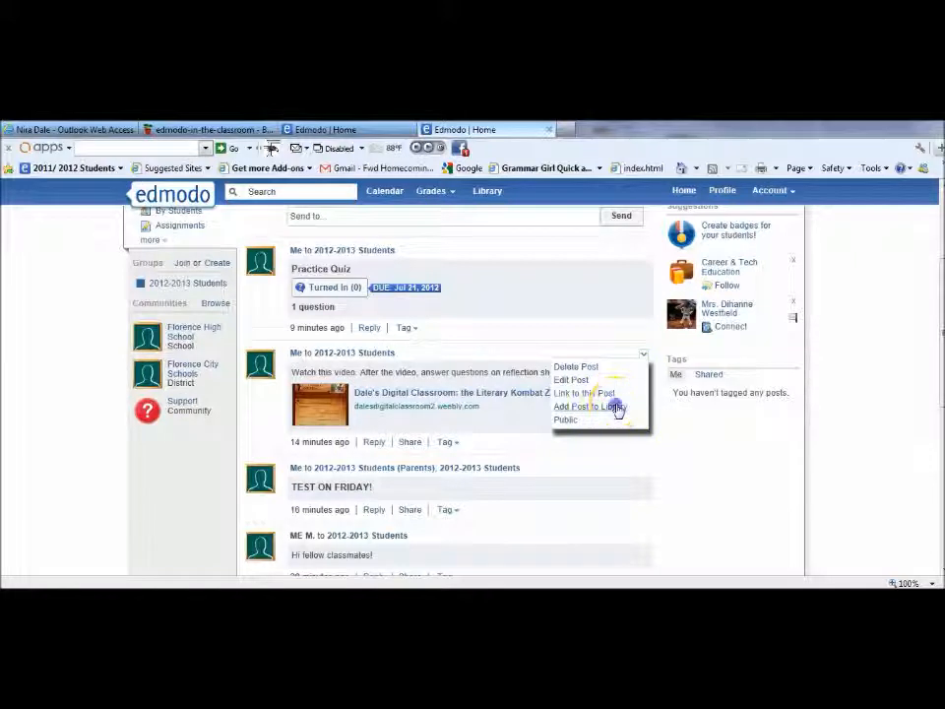
click(587, 406)
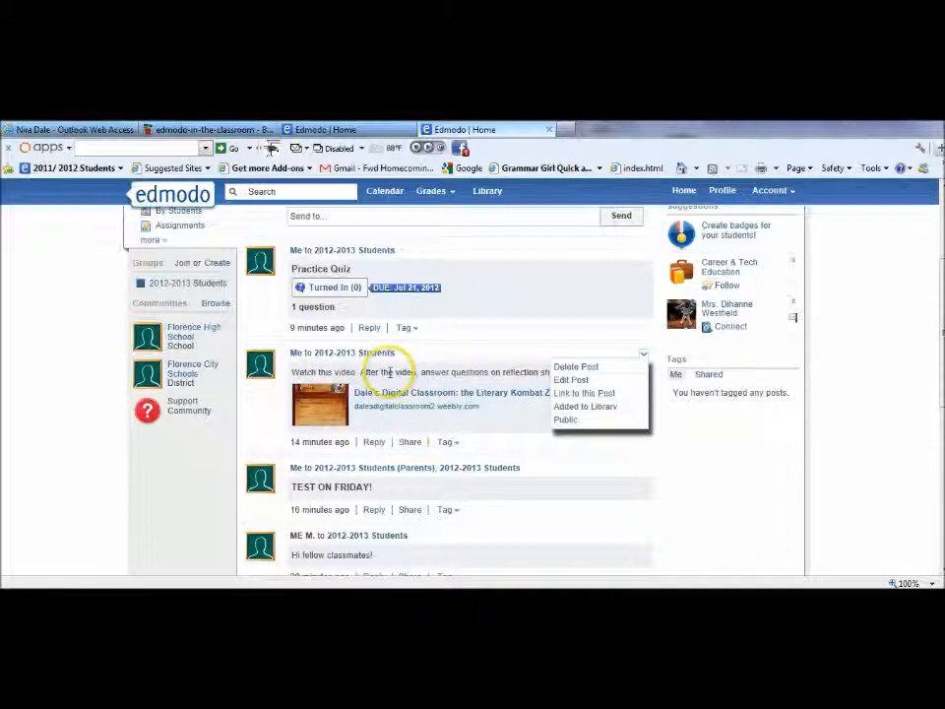
mouse_move(634, 386)
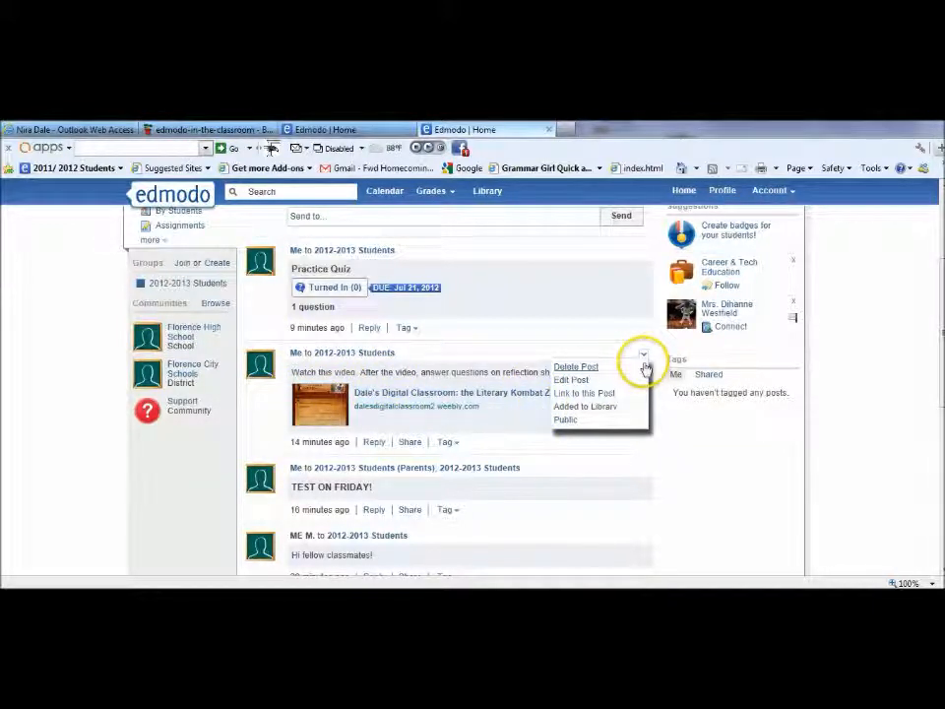
mouse_move(644, 365)
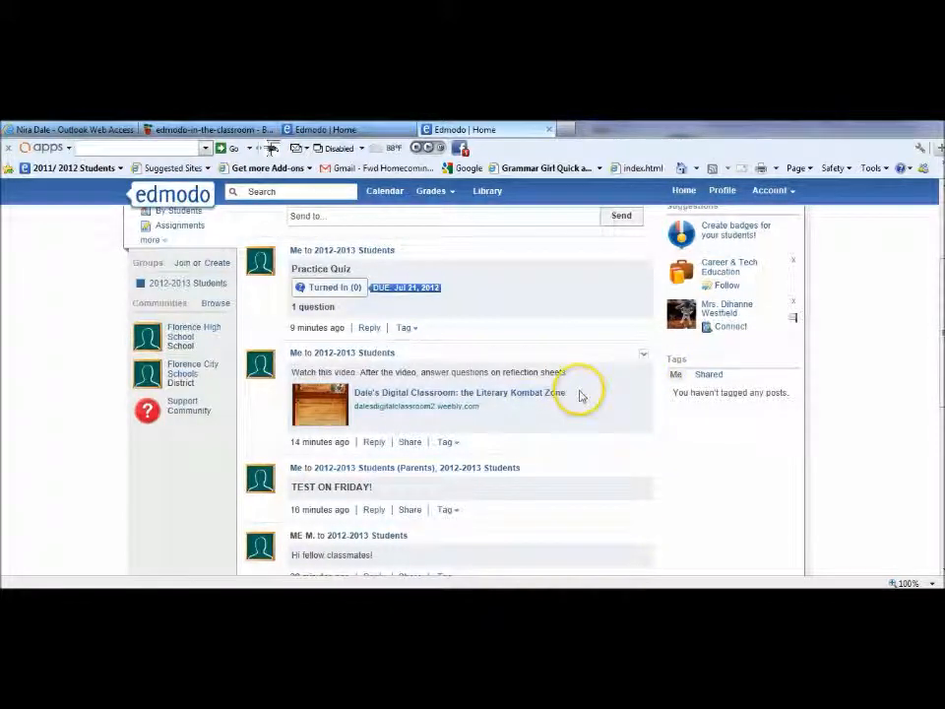
mouse_move(488, 191)
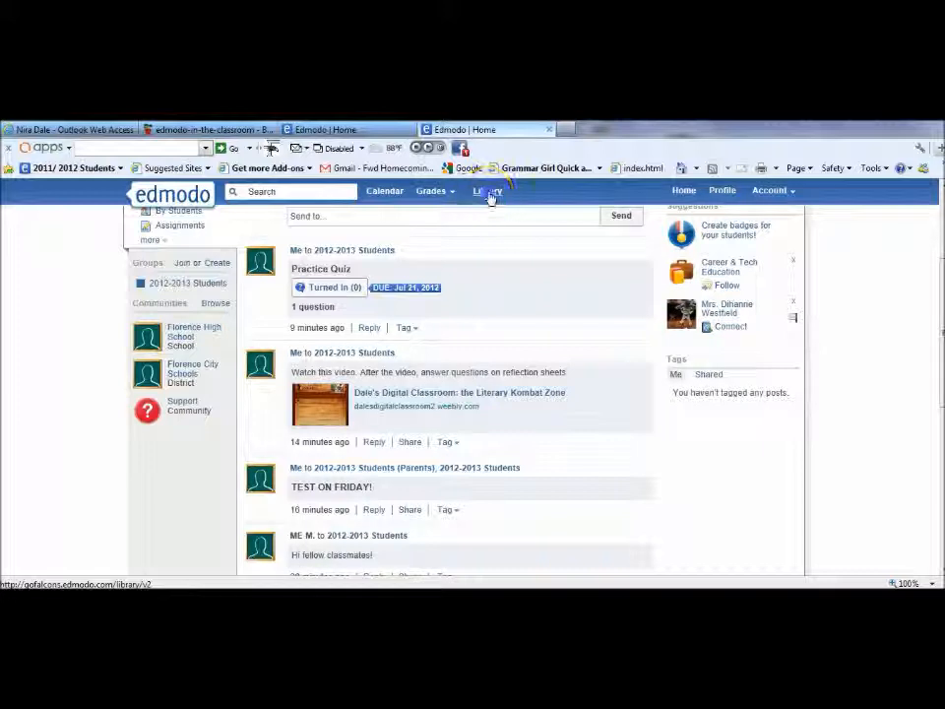
Step: In the Library, check the Attached to Posts list for the saved video, then show the Backpack contents
click(488, 189)
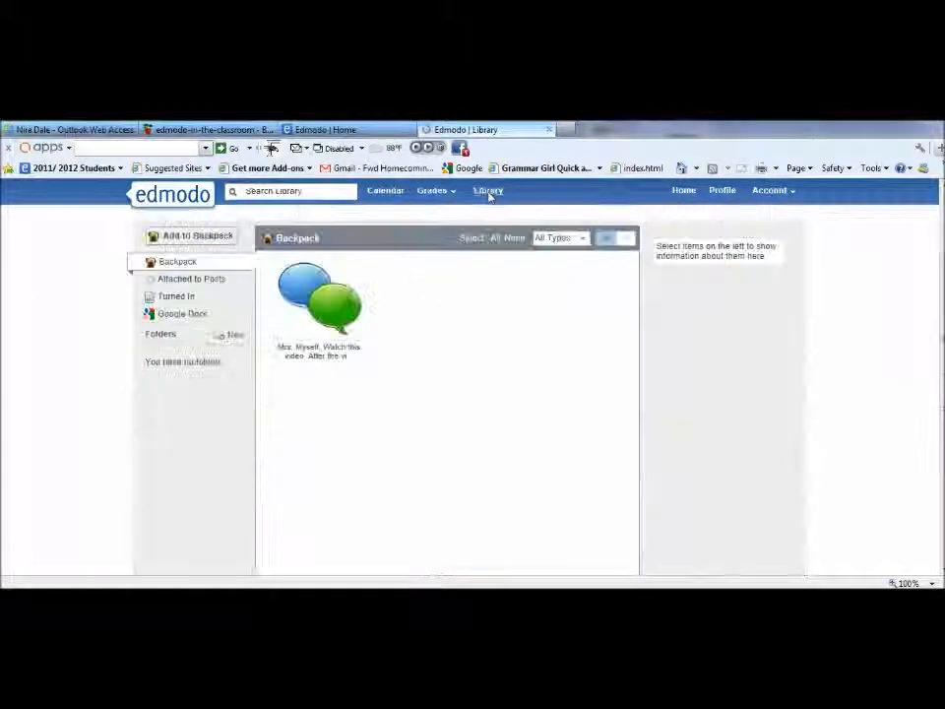
mouse_move(193, 287)
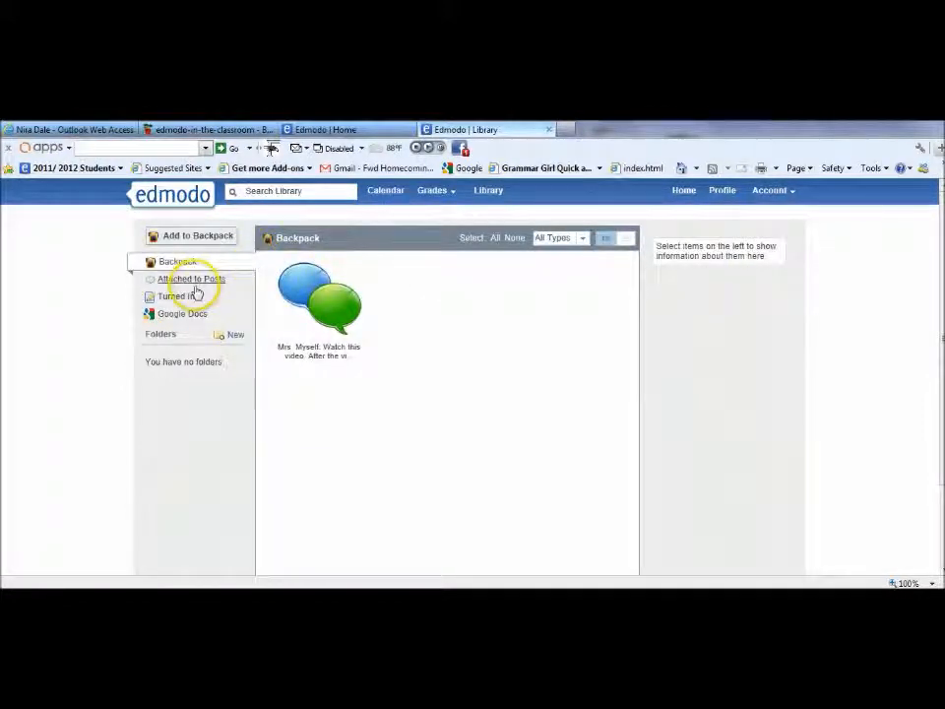
click(193, 280)
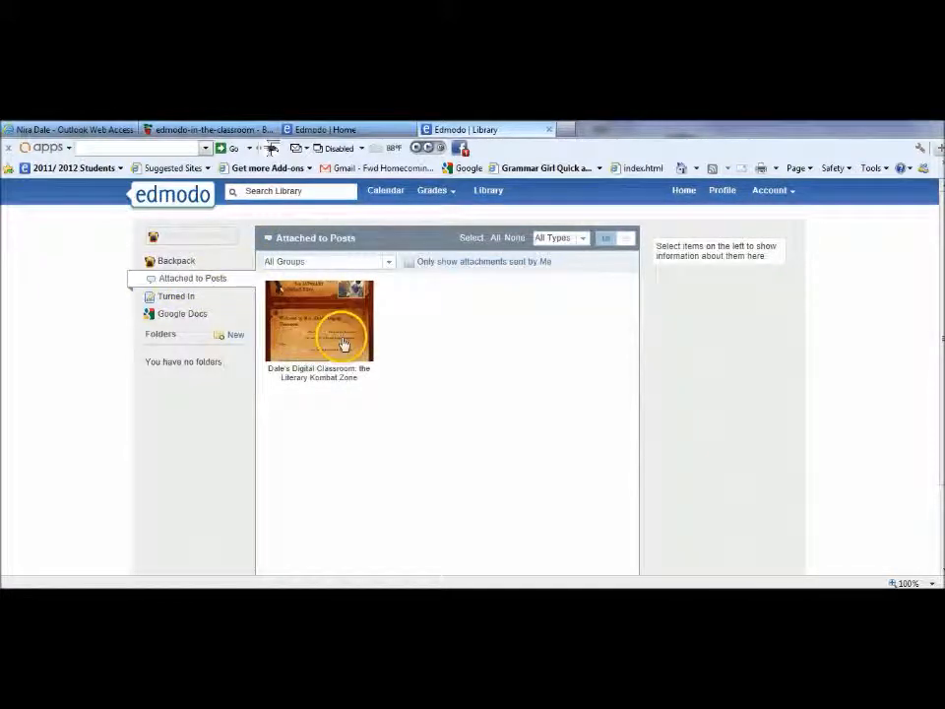
click(177, 260)
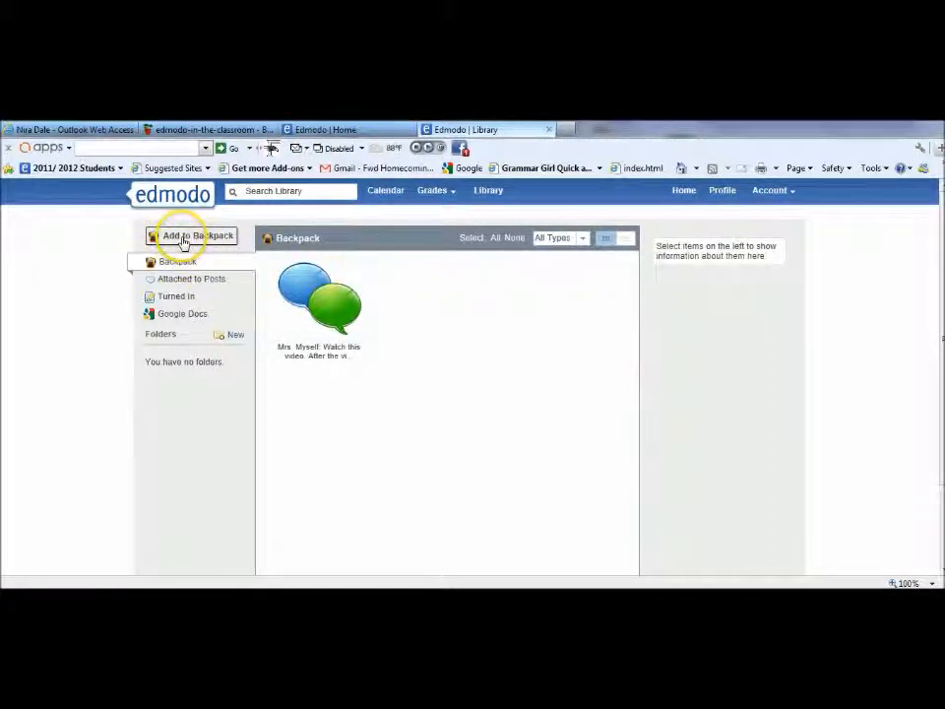
Step: Upload the Digital Citizenship image file from the computer into the backpack
click(189, 236)
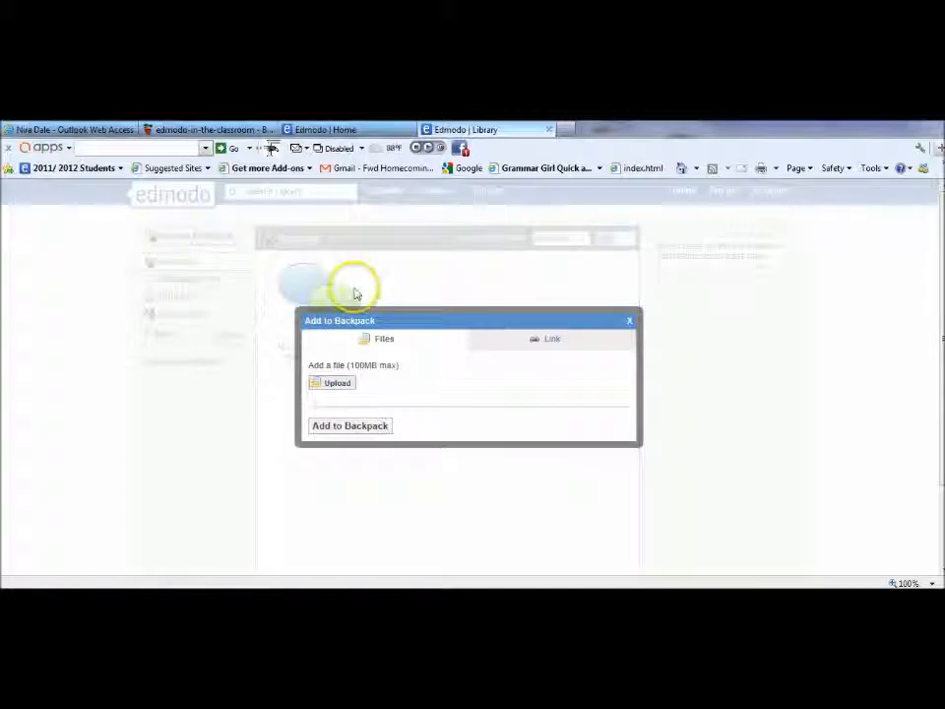
click(331, 382)
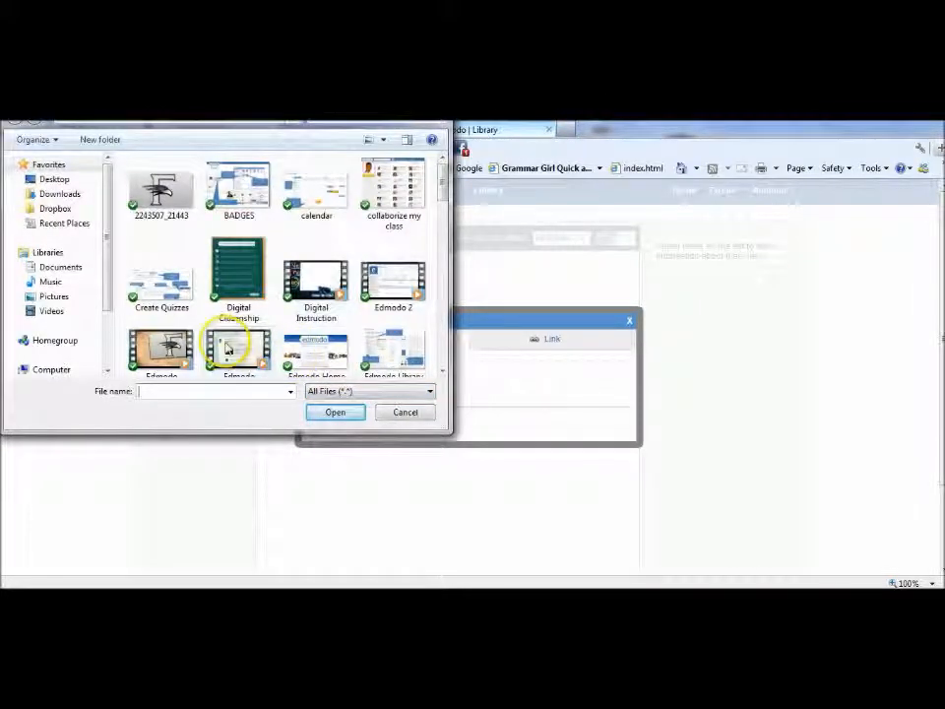
mouse_move(246, 291)
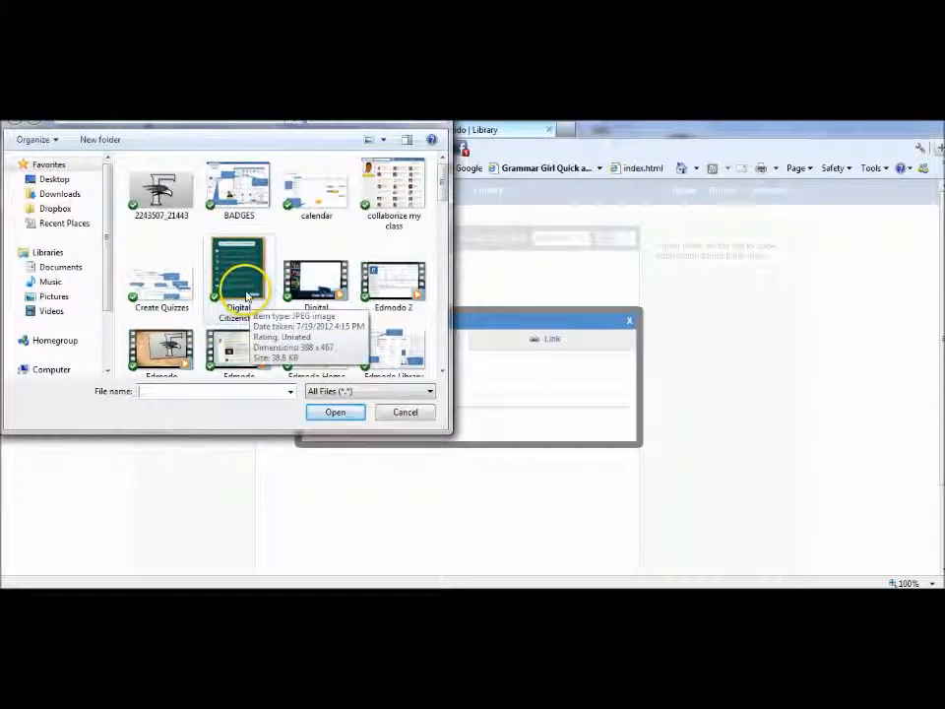
click(334, 412)
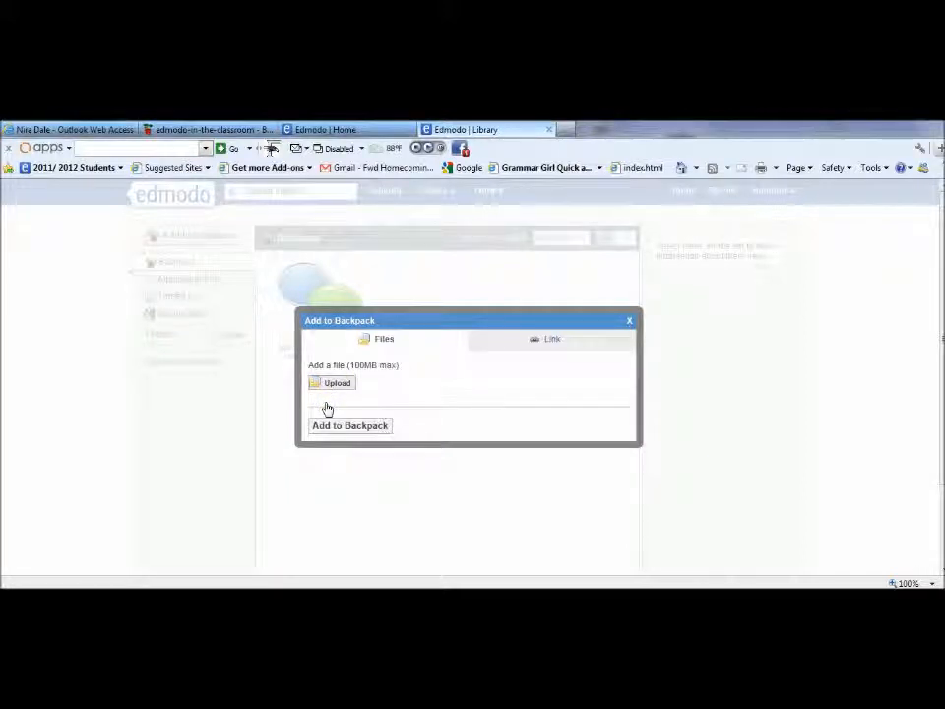
click(351, 435)
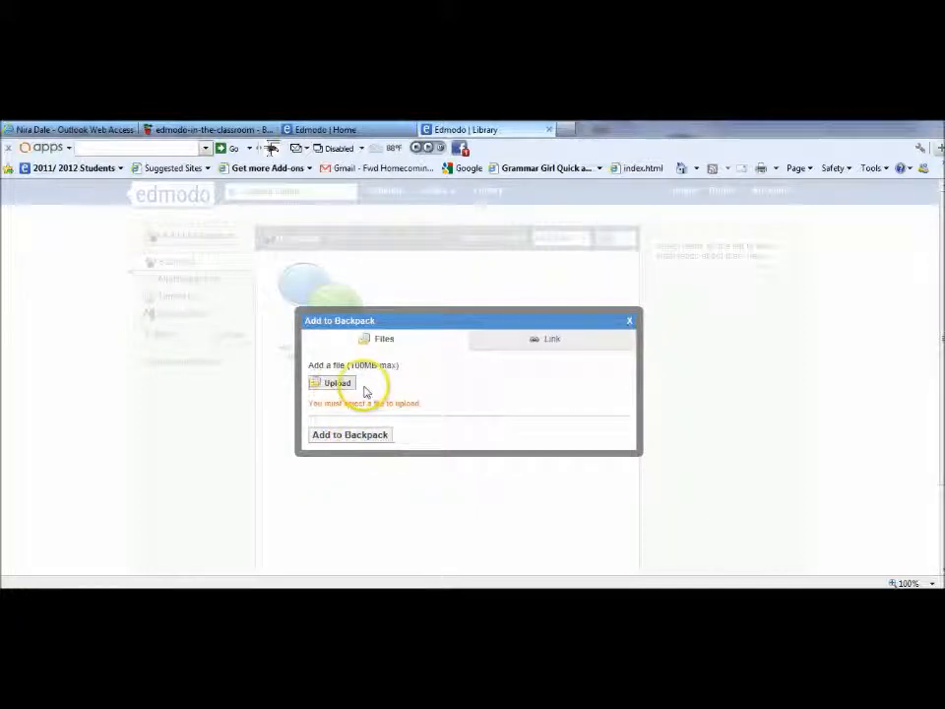
click(335, 382)
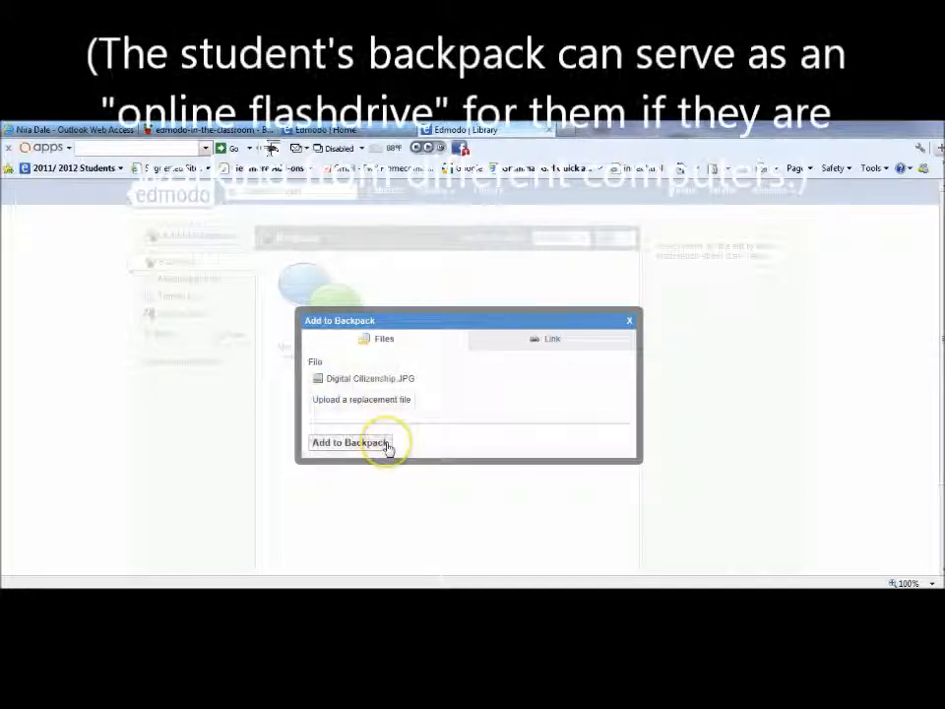
click(350, 441)
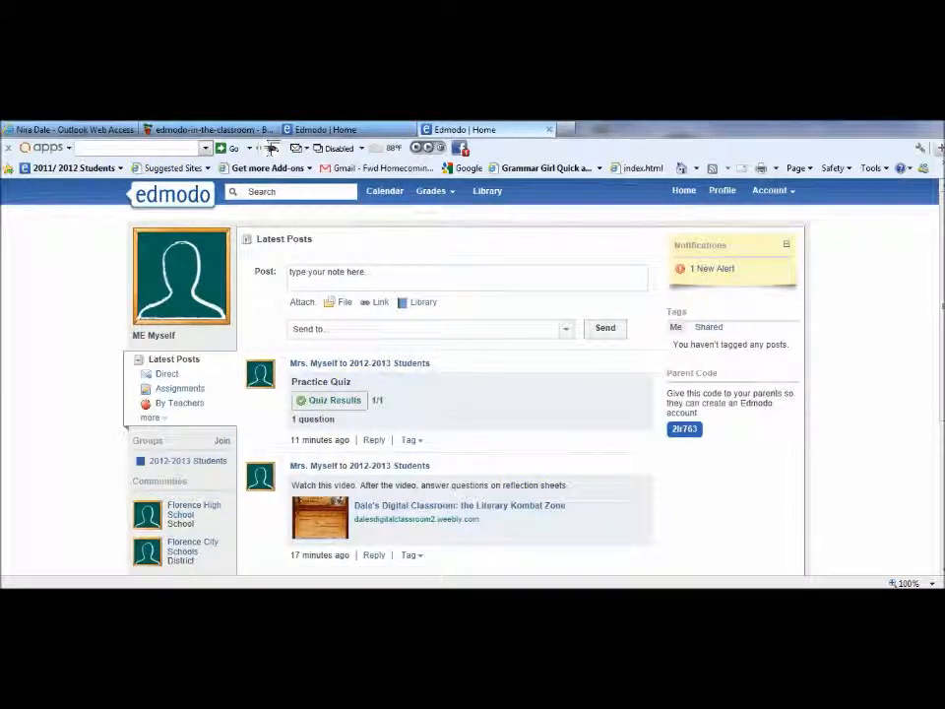
scroll(down, 3)
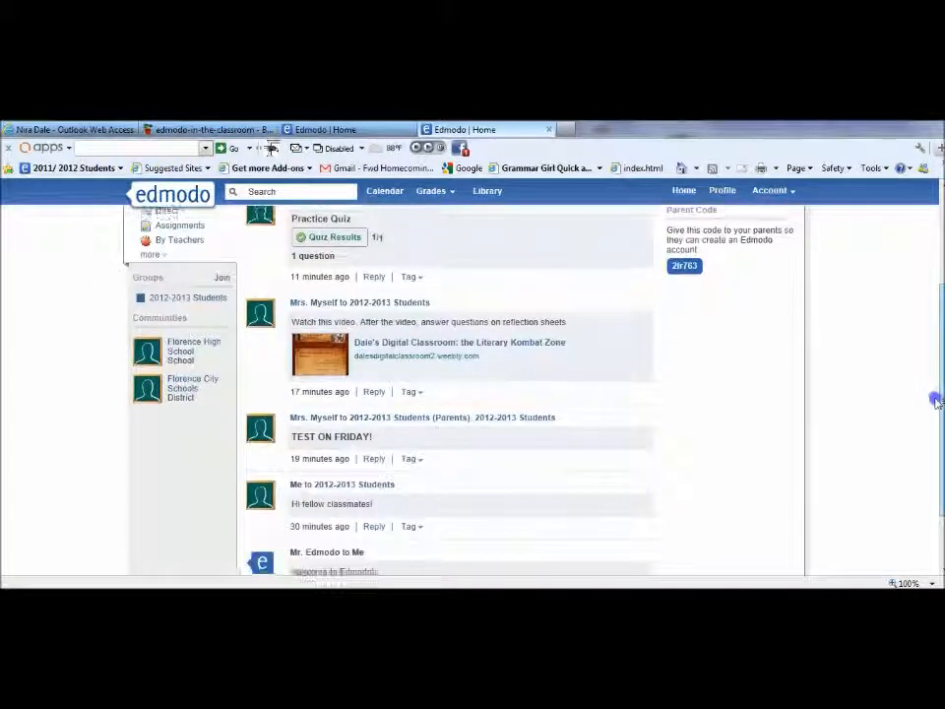
scroll(down, 3)
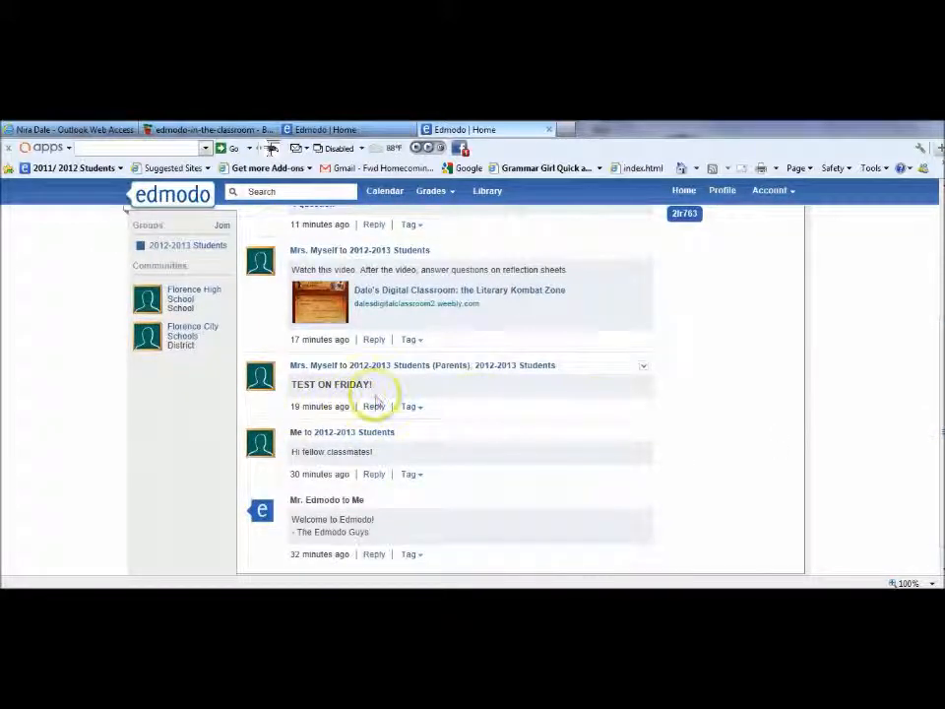
mouse_move(354, 457)
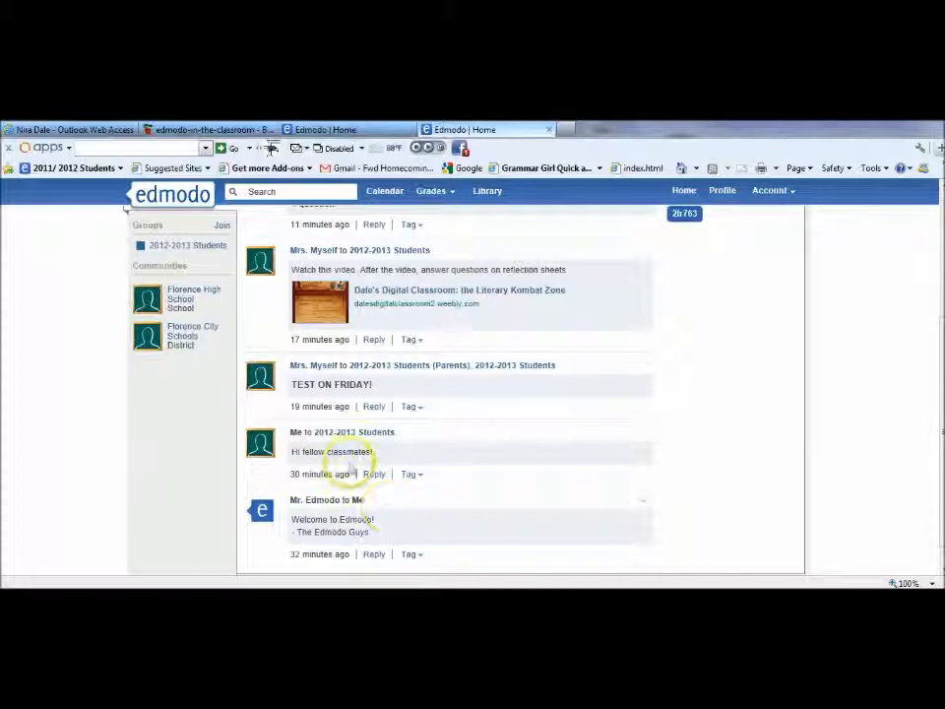